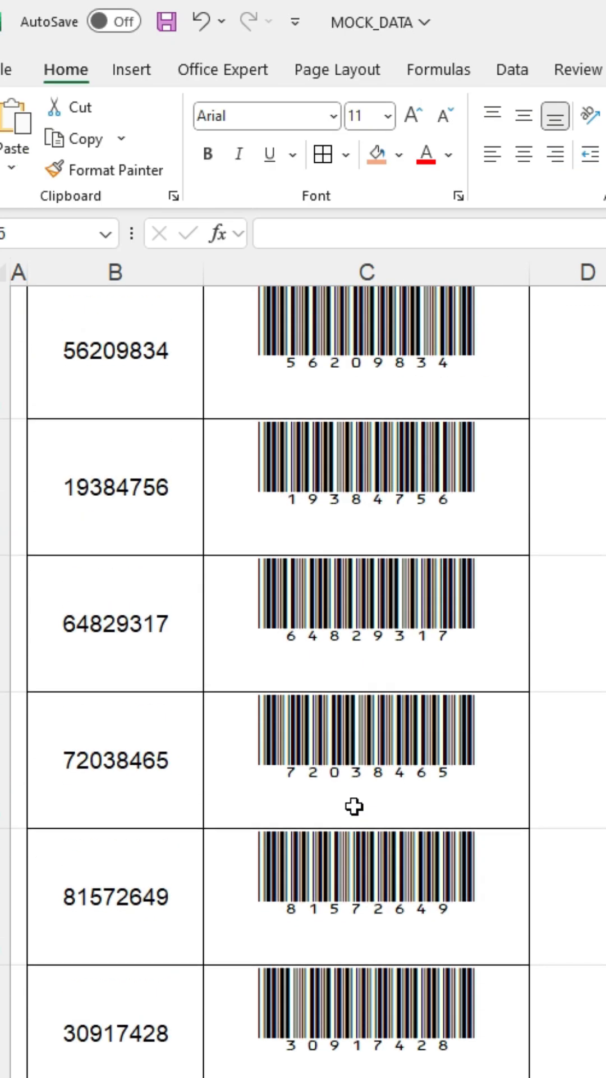
- Enter ="("&B33&")" in the first Barcode cell so it shows (45127845)
scroll("up", 3)
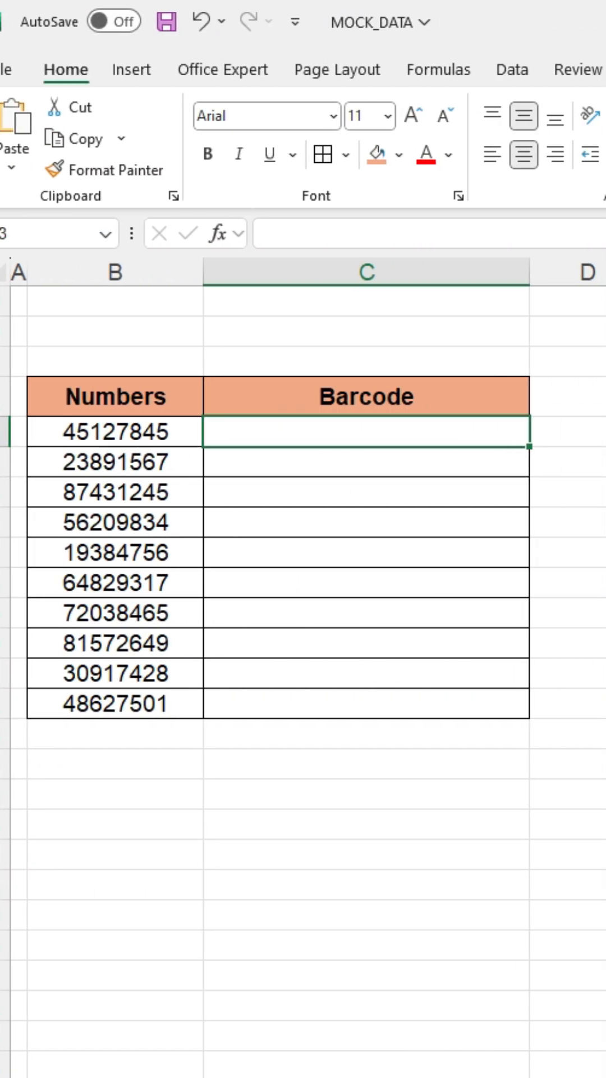
type("=")
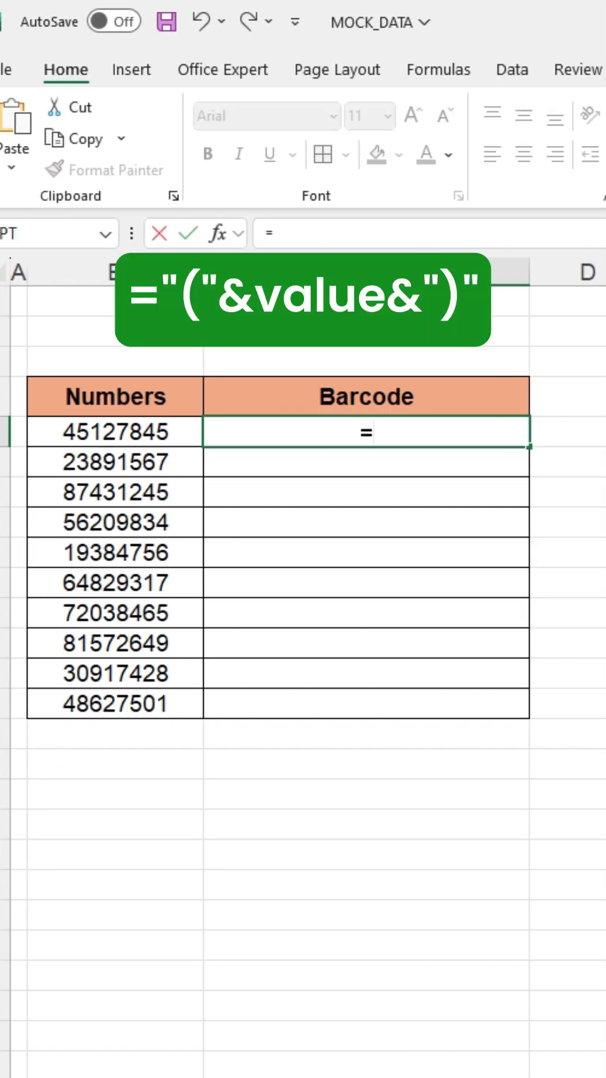
type("\"")
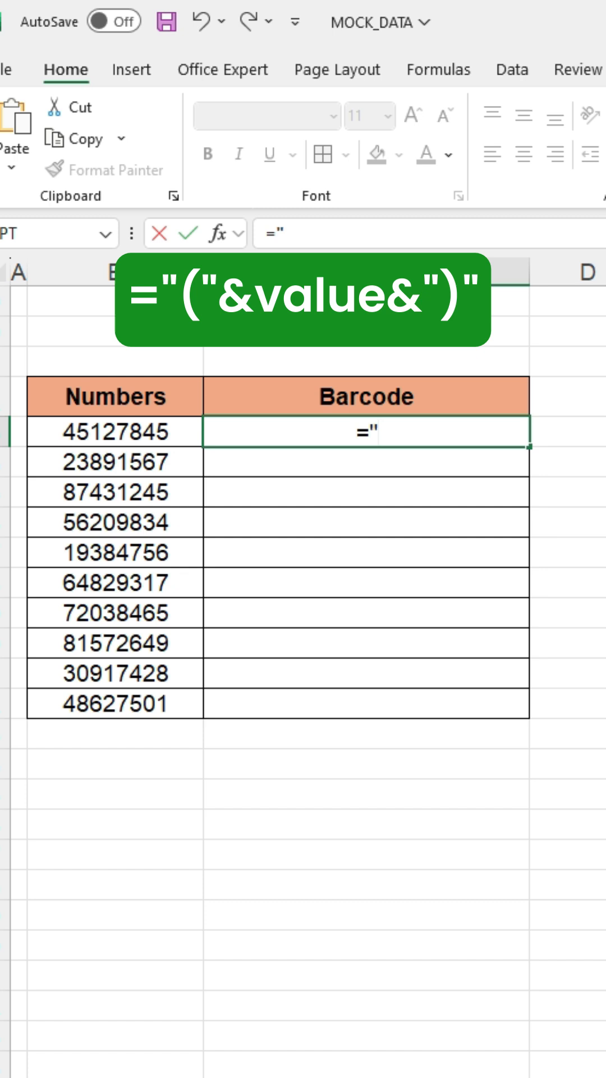
type("(")
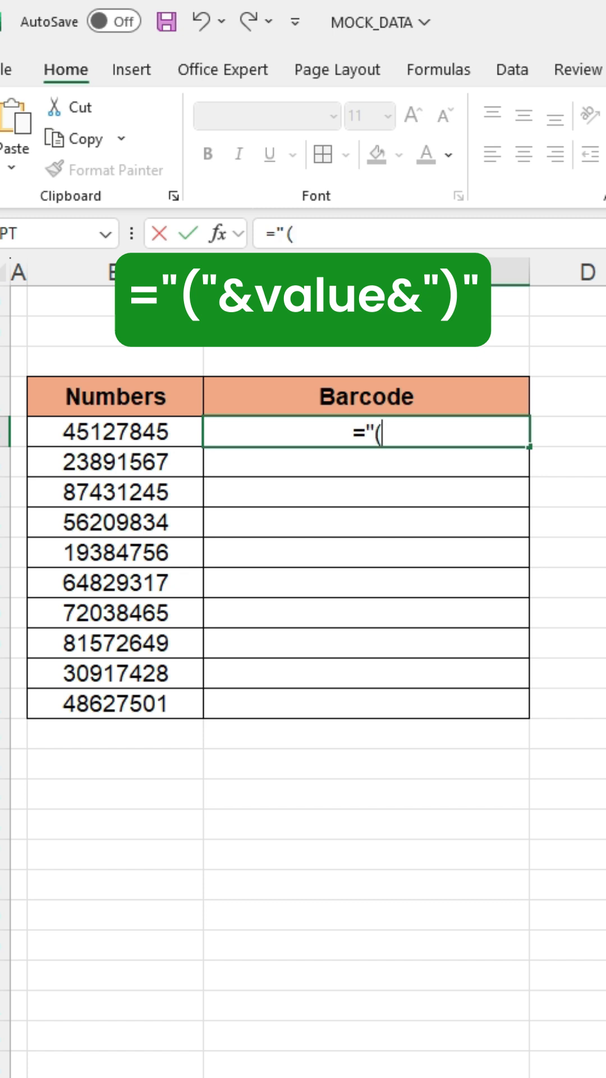
type("\"")
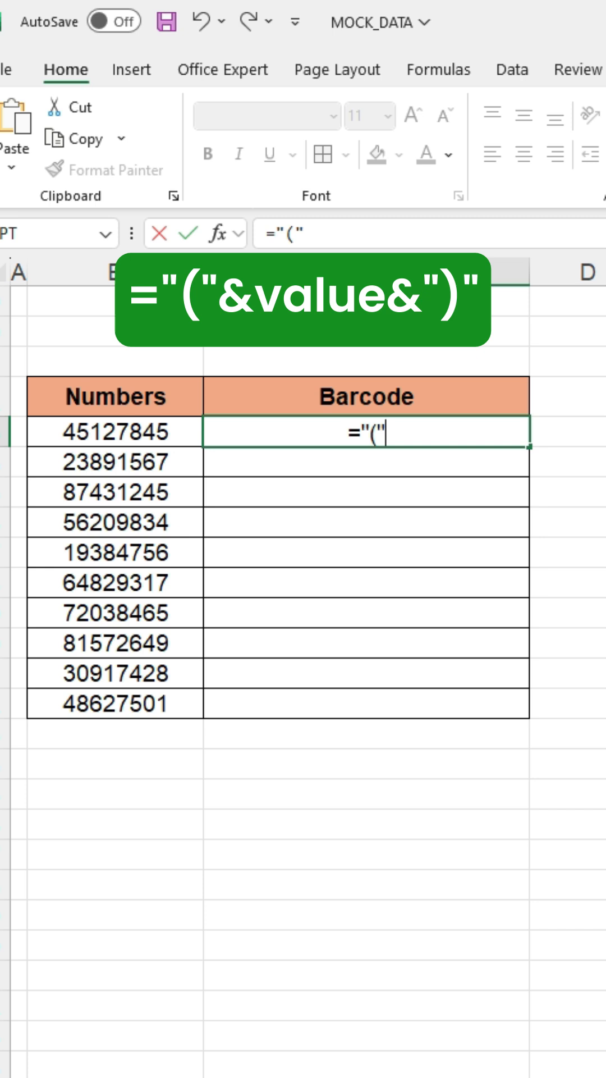
type("&")
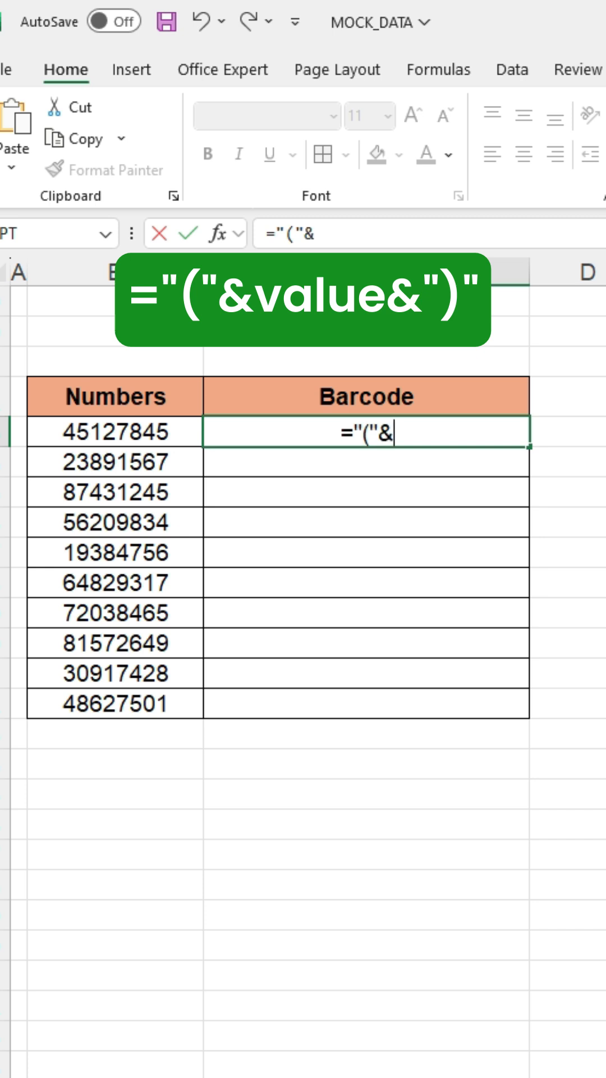
left_click(114, 432)
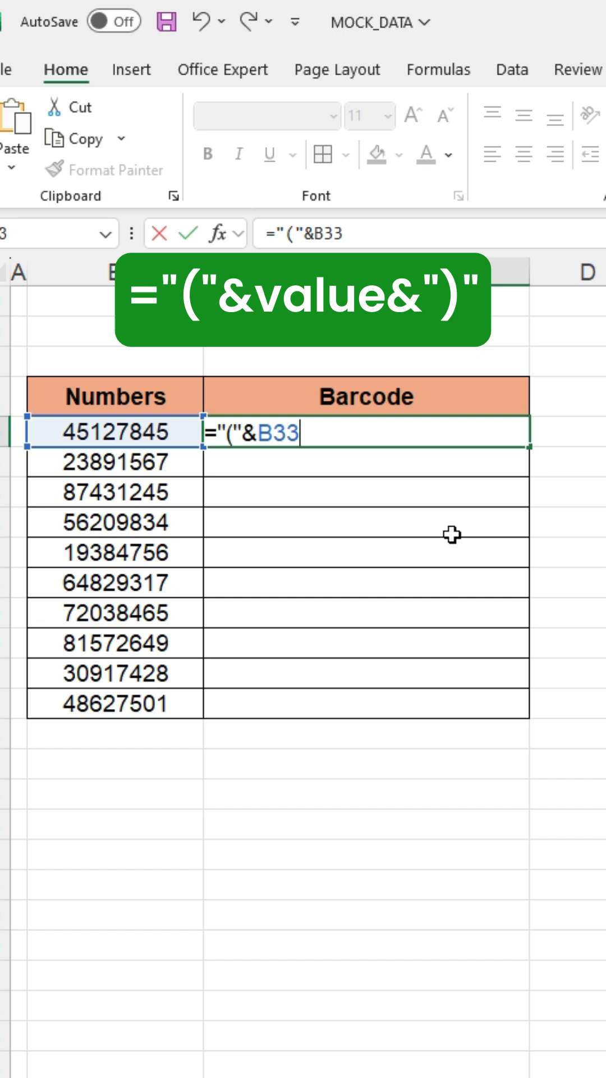
type("&\"")
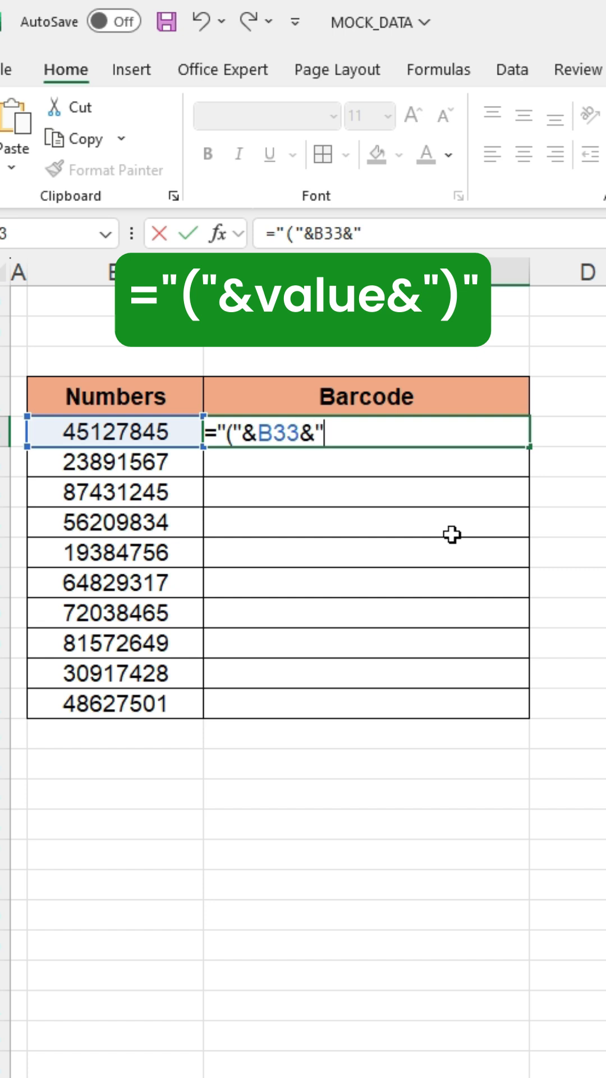
type(")\"")
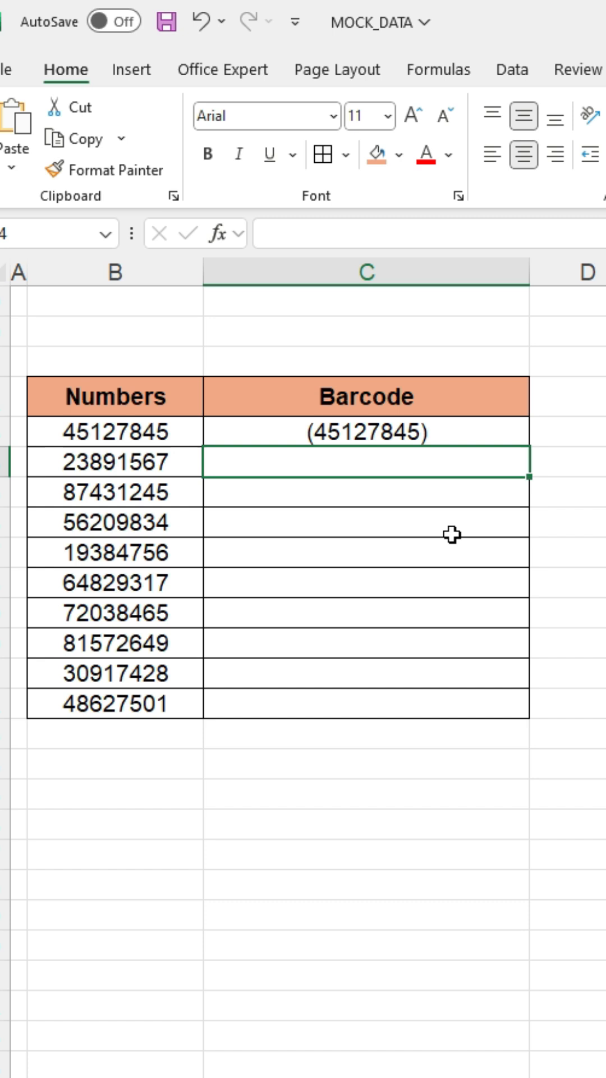
- Copy the parentheses formula down all ten Barcode cells and enter IDAutomationHC39 as the font
left_click(529, 447)
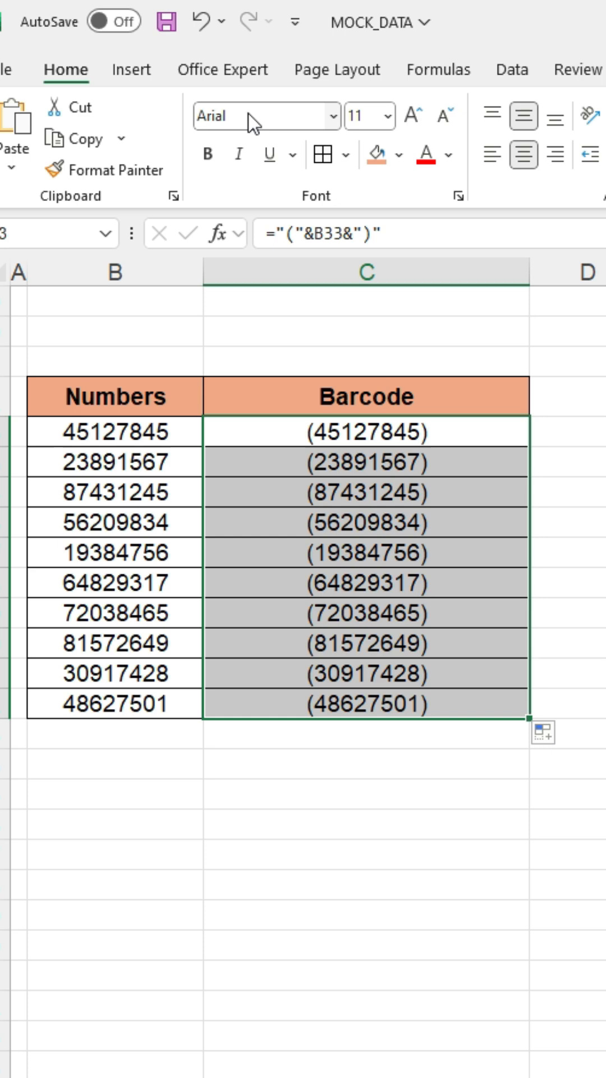
left_click(264, 115)
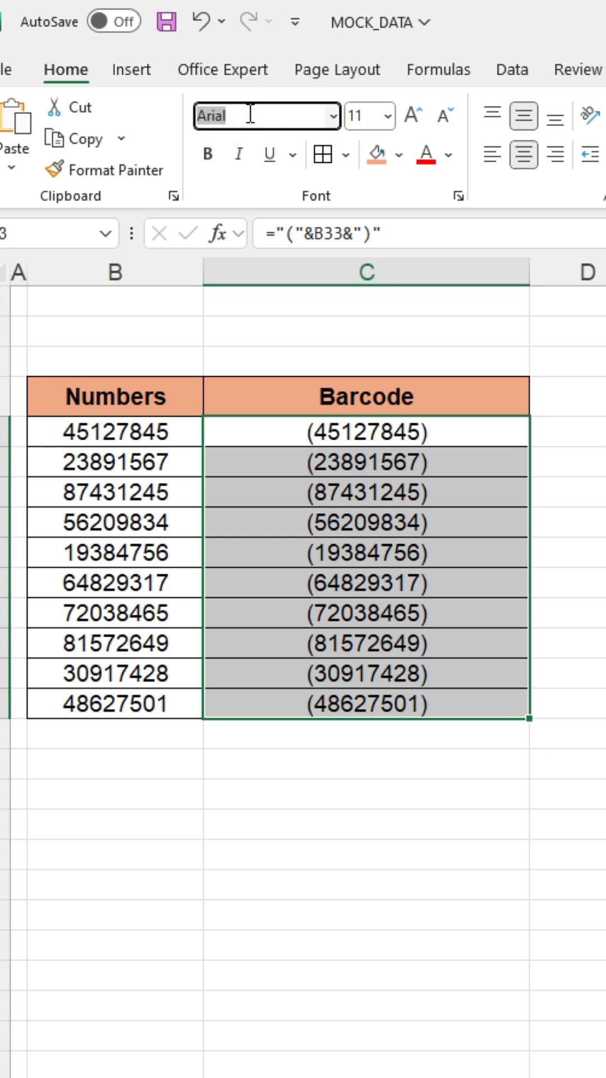
type("IDAutomationHC39")
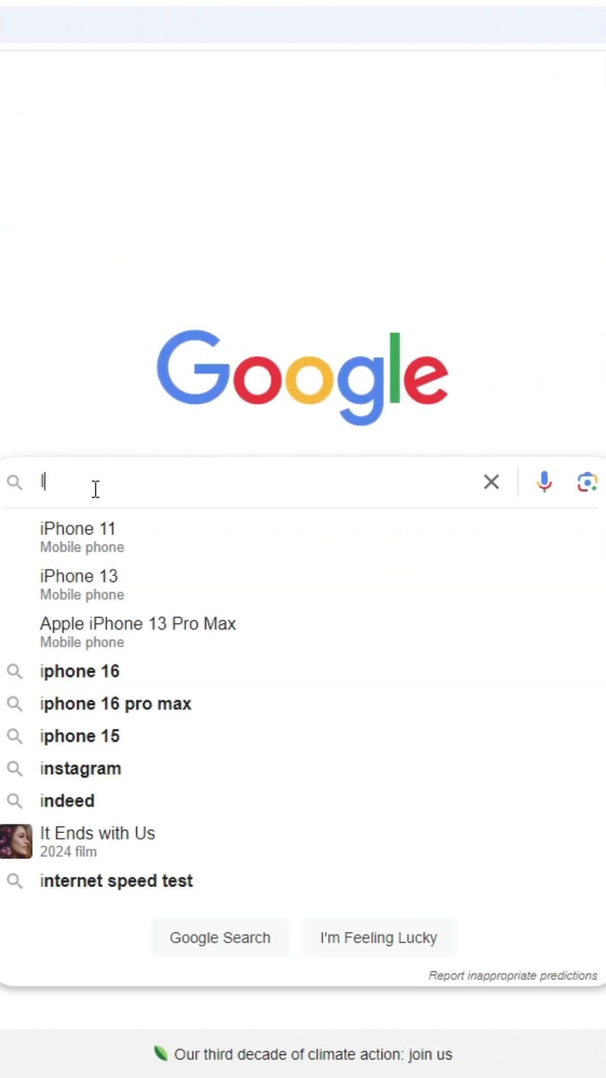
- Search Google for 'ID Automation HC39' to find the Code 39 barcode font
type("ID Auto")
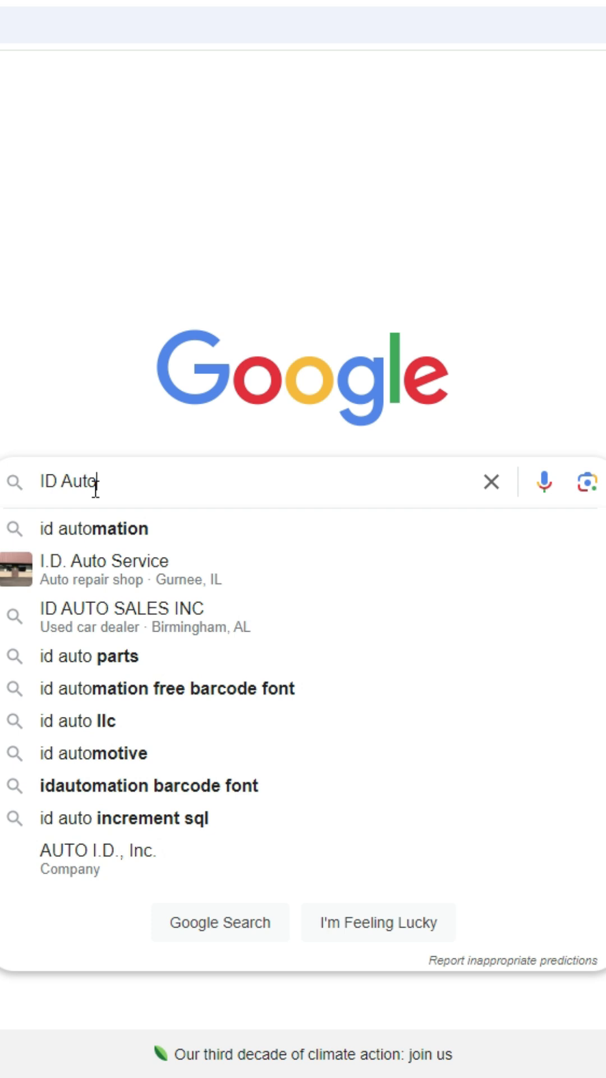
type("mation")
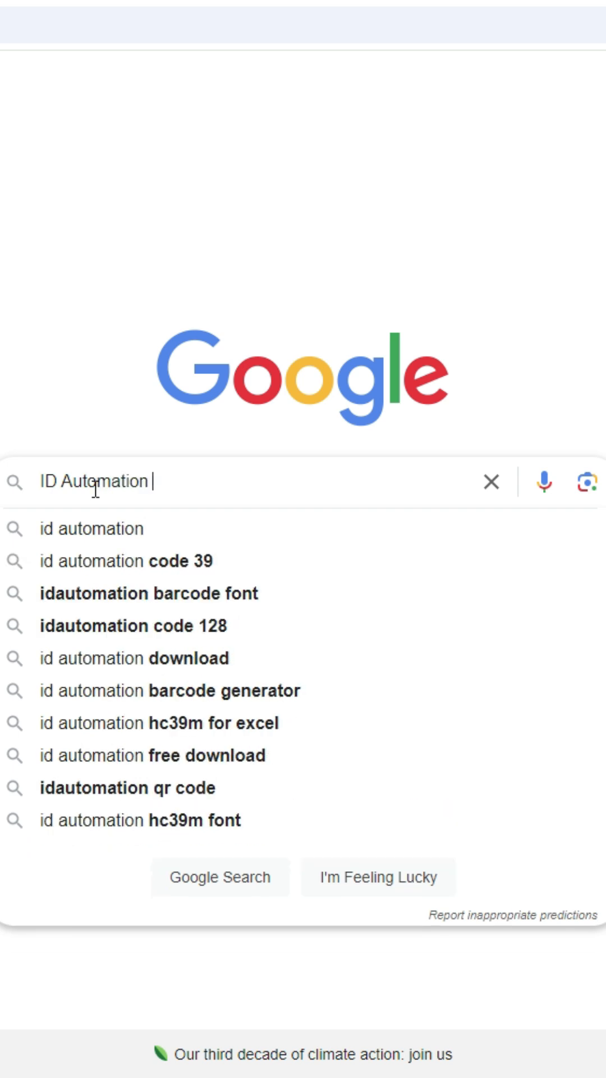
type("HC3")
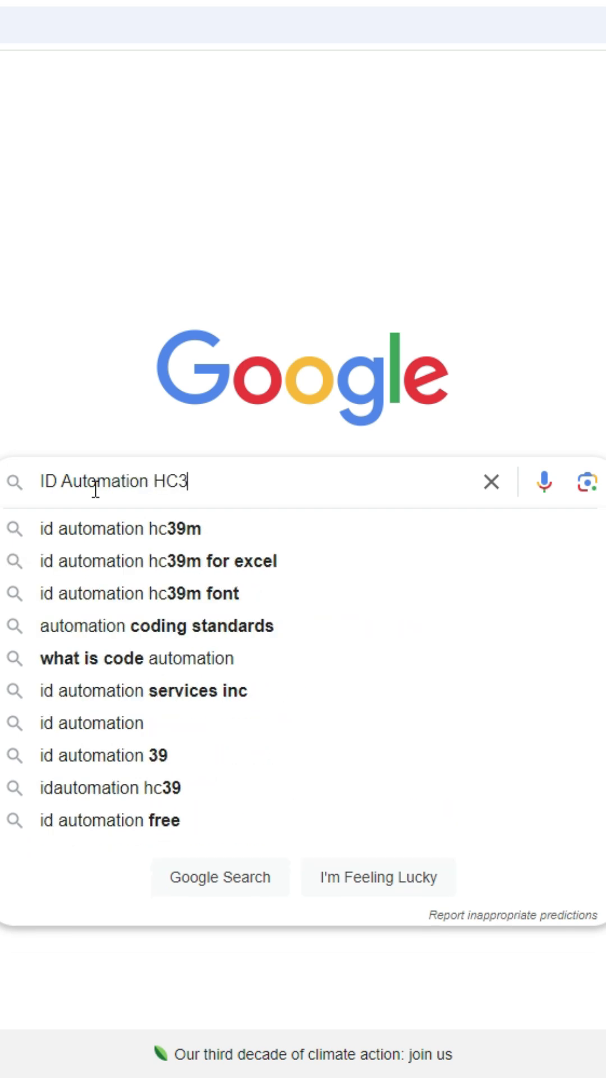
type("9")
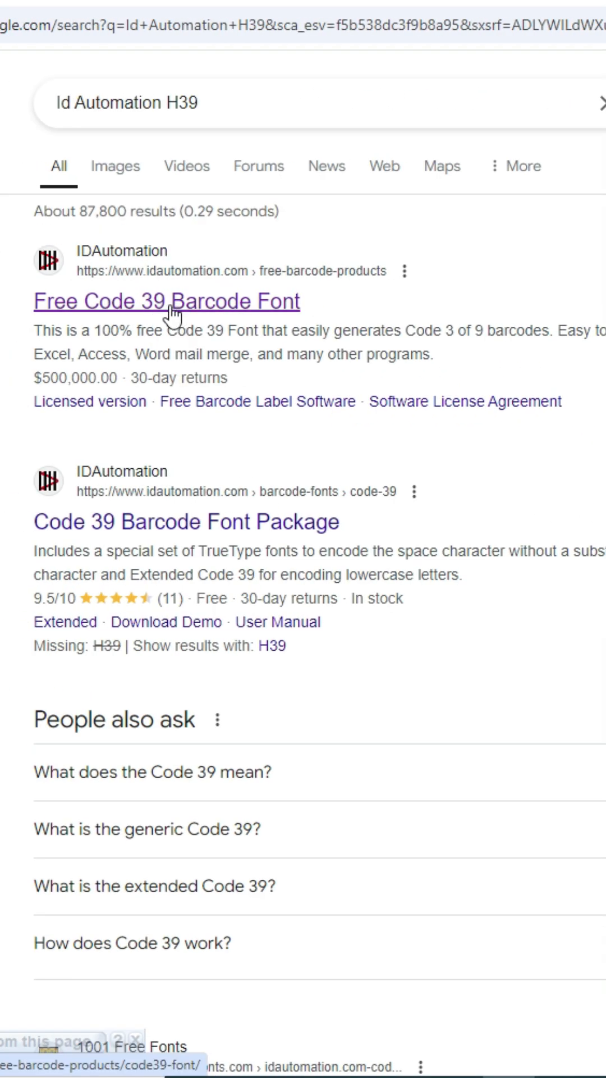
- Download IDAutomation's free Code 39 barcode font zip and open its download folder
left_click(166, 301)
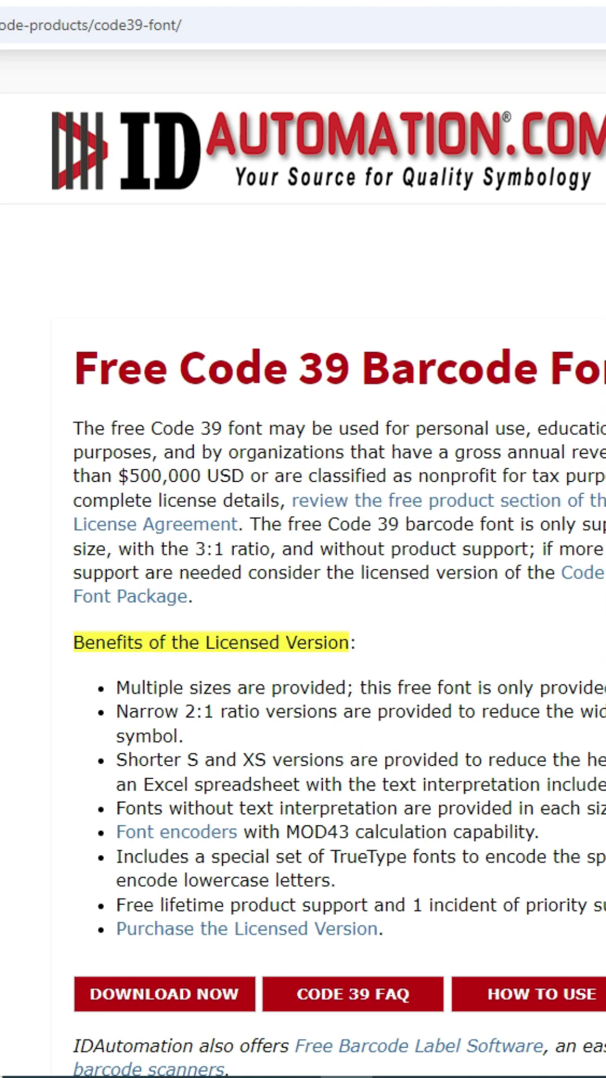
scroll("down", 3)
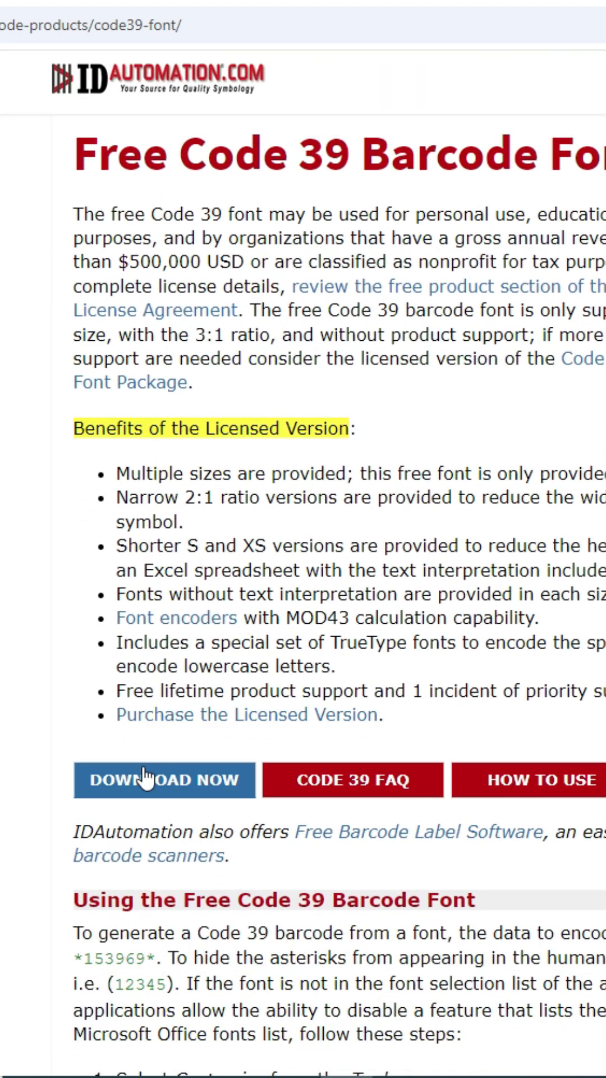
left_click(164, 779)
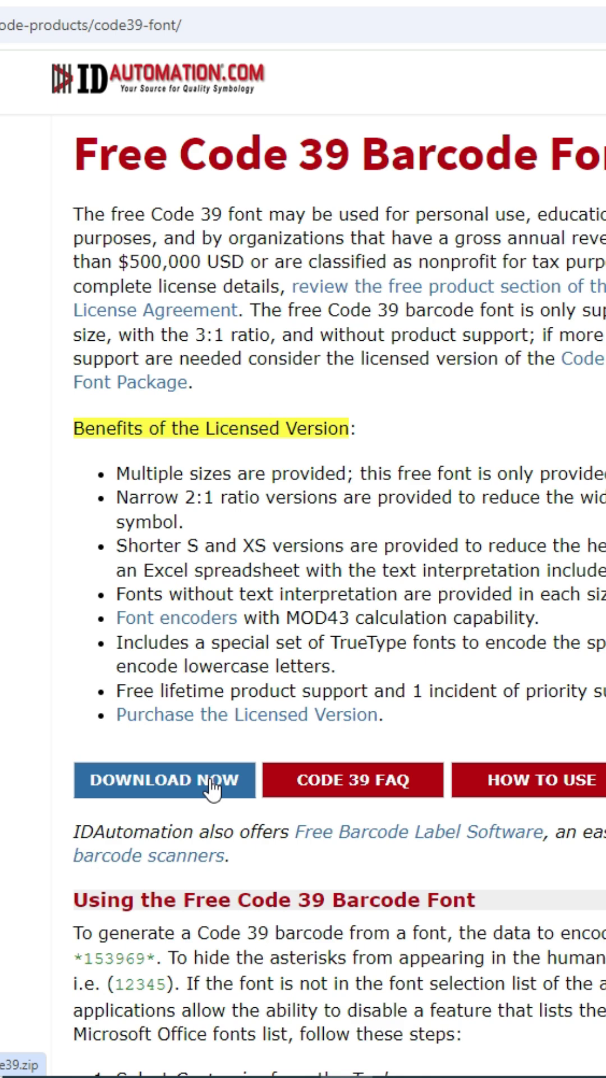
left_click(164, 779)
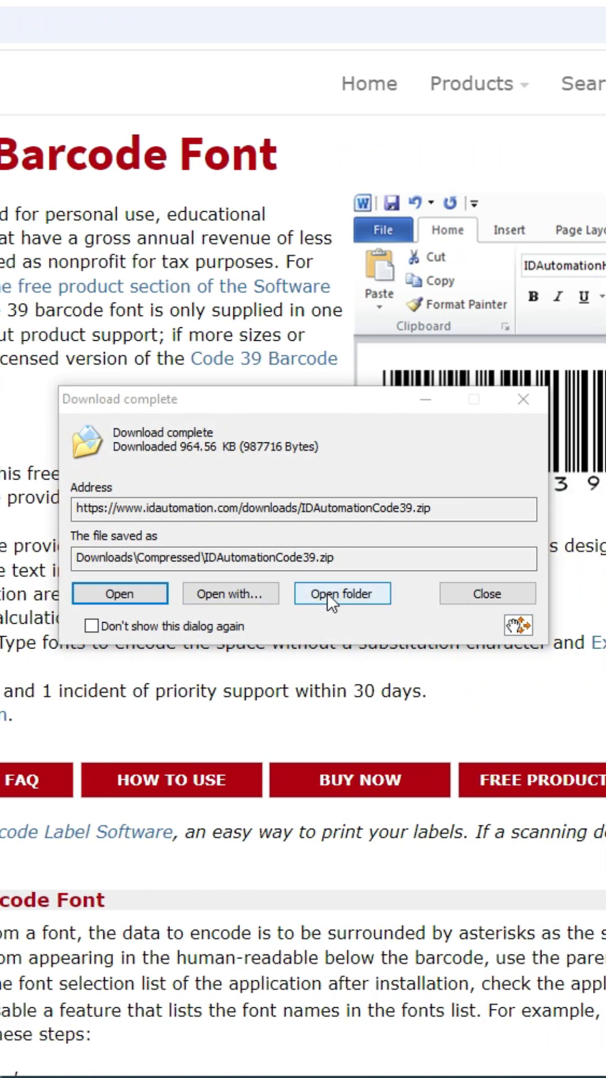
left_click(342, 593)
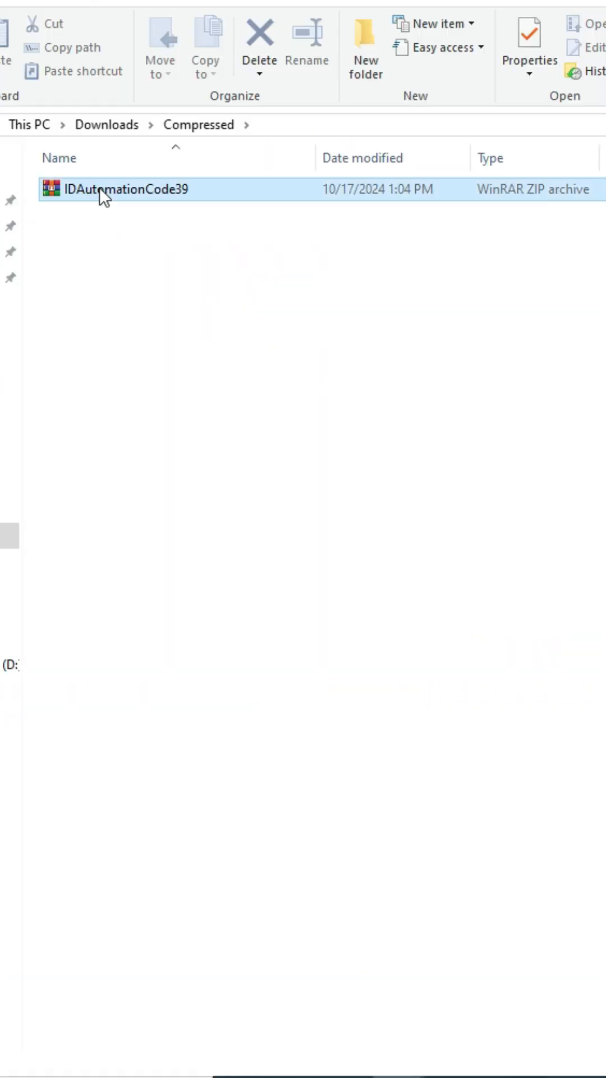
- Extract the Code 39 zip and install the IDAutomationHC39M Free Version OpenType font
right_click(122, 189)
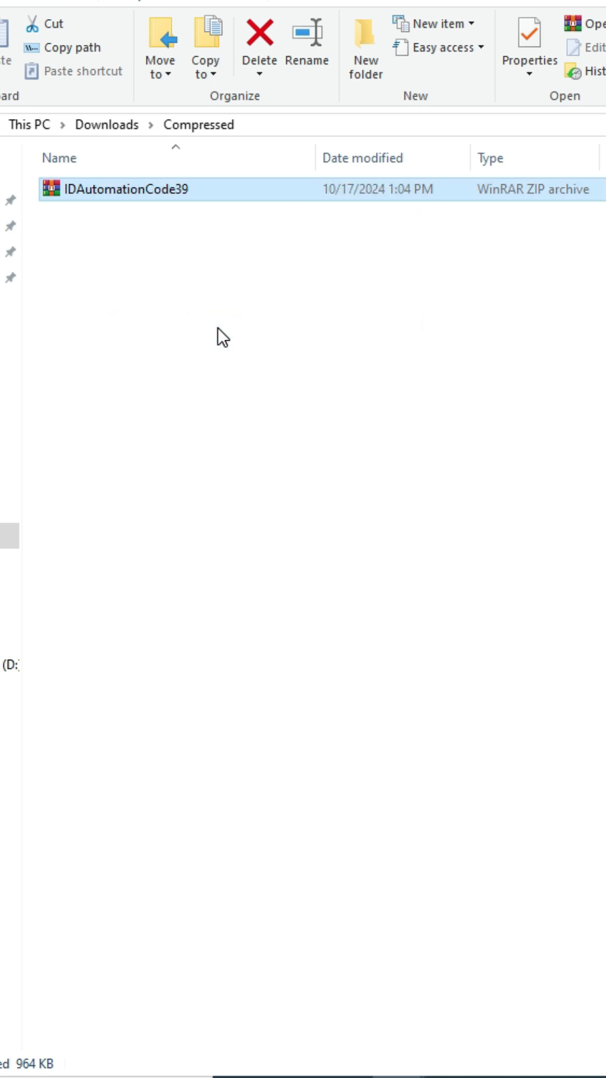
double_click(124, 189)
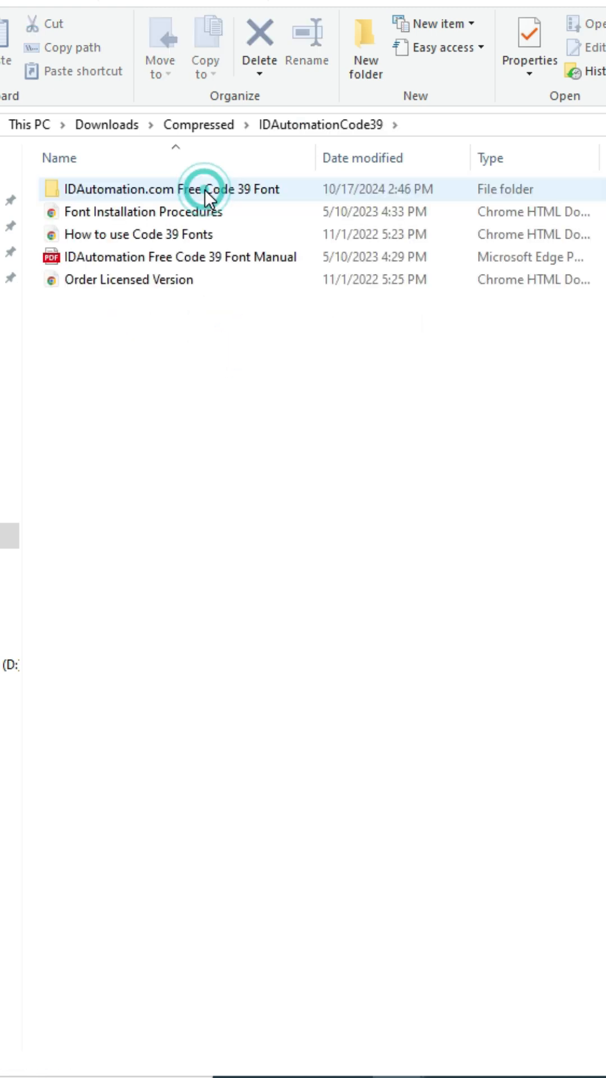
double_click(171, 189)
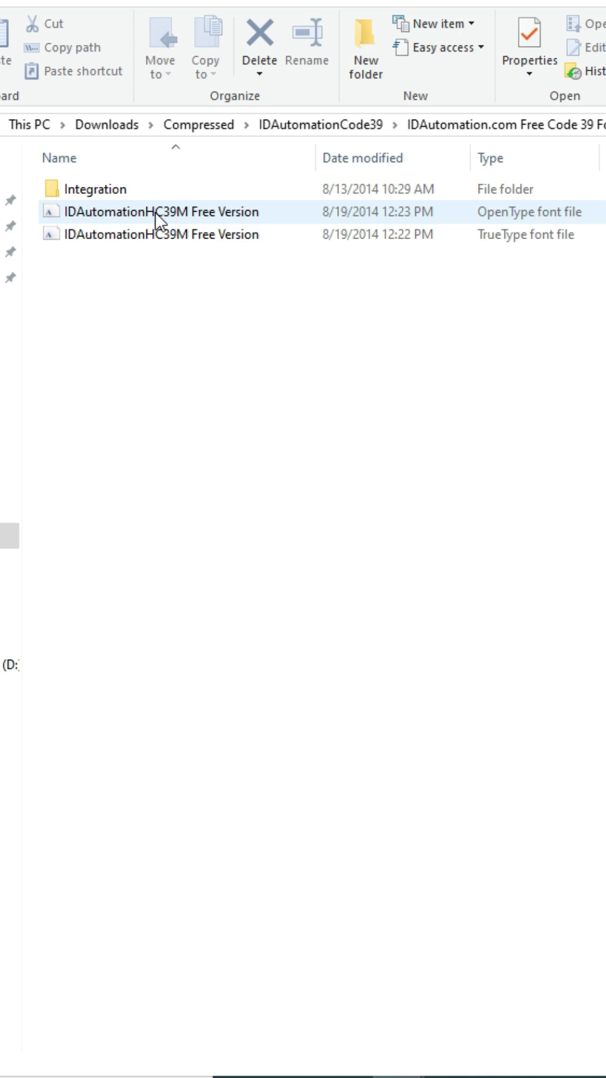
double_click(168, 211)
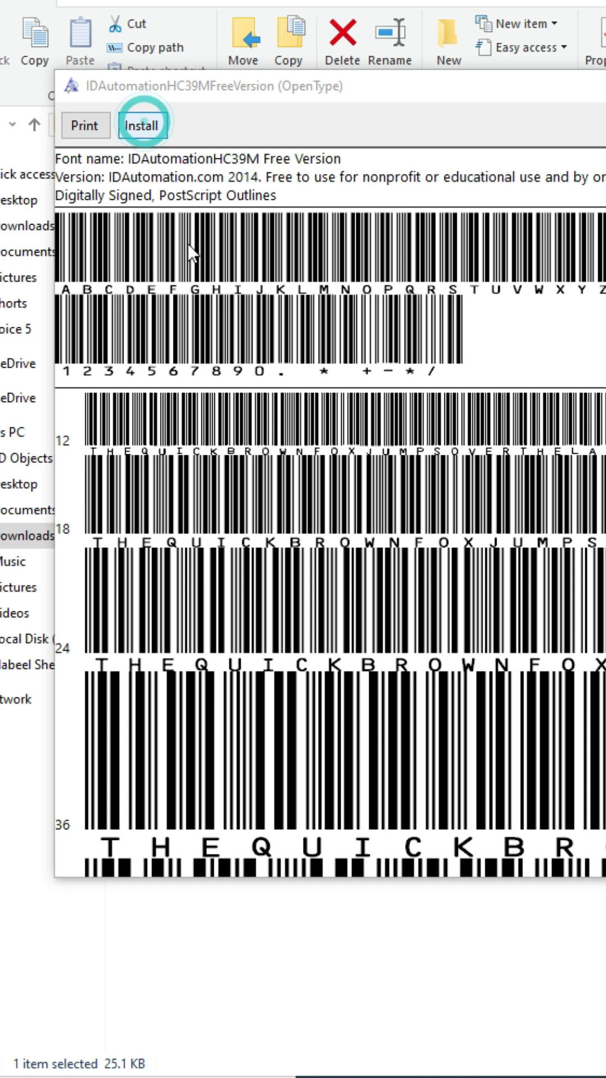
left_click(142, 125)
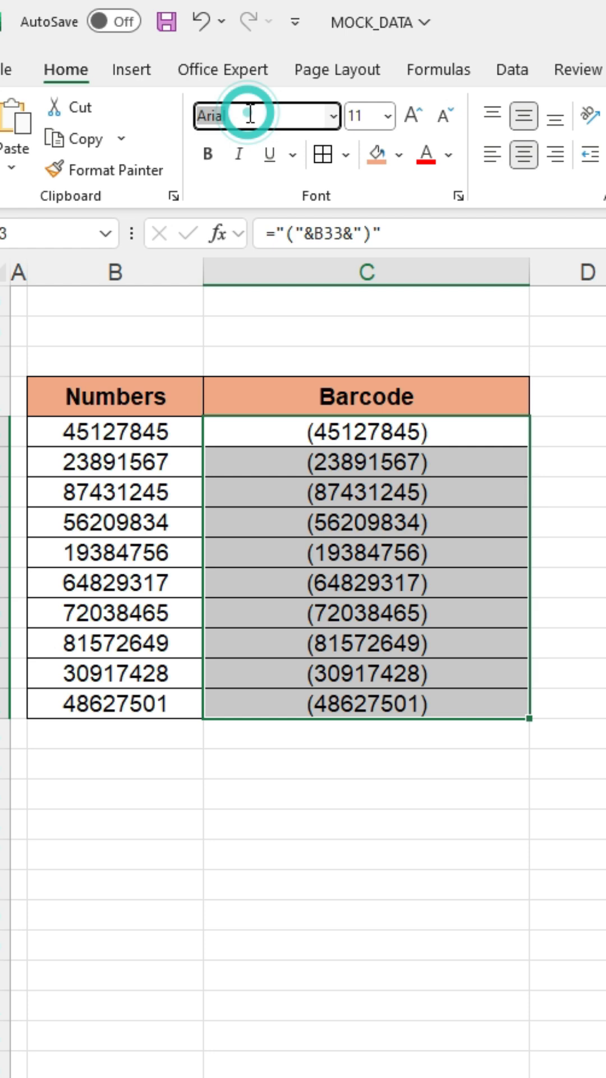
- Apply the installed IDAutomationHC39M font to the ten Barcode cells to show Code 39 barcodes
type("IDAHC39M Code 39")
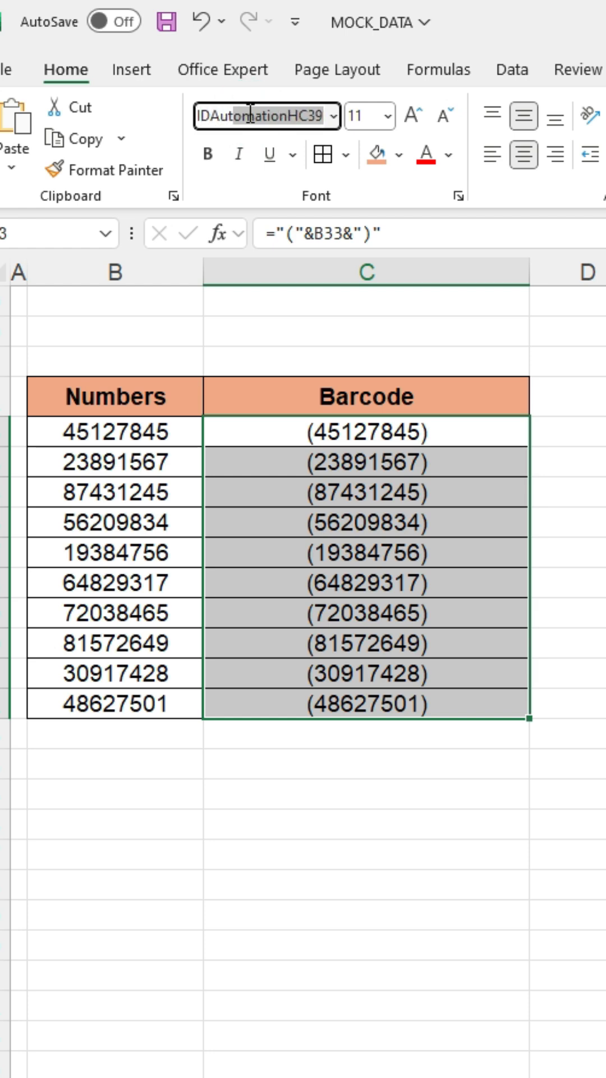
left_click(316, 116)
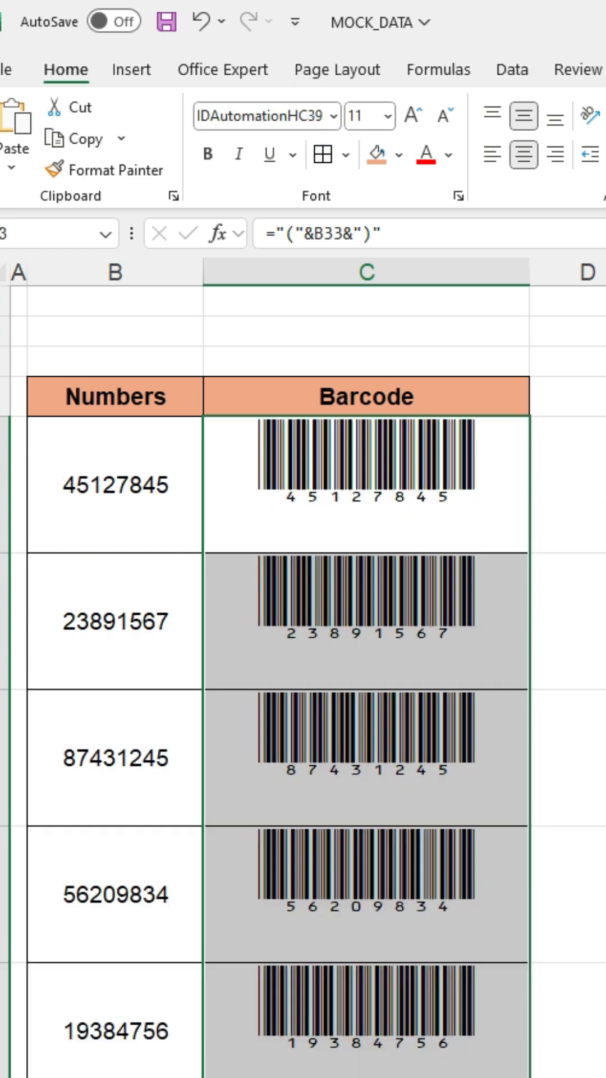
scroll("down", 3)
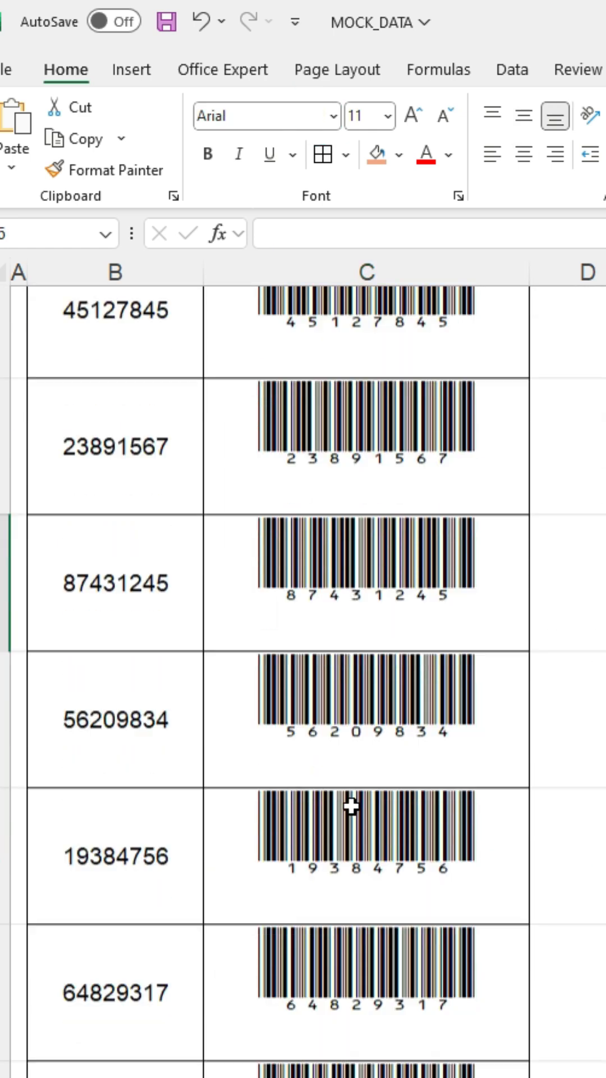
scroll("down", 3)
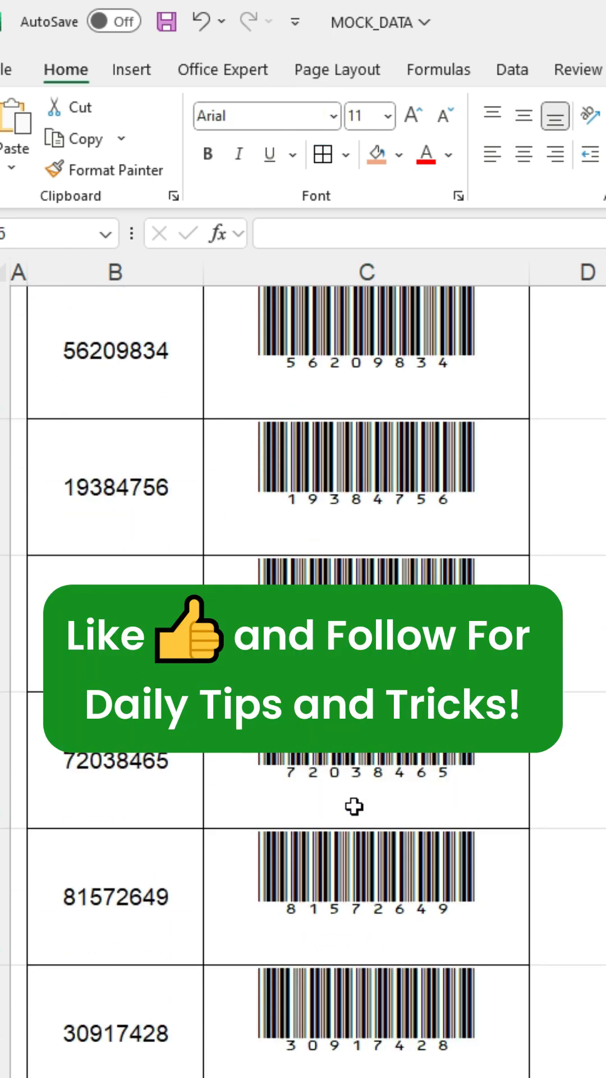